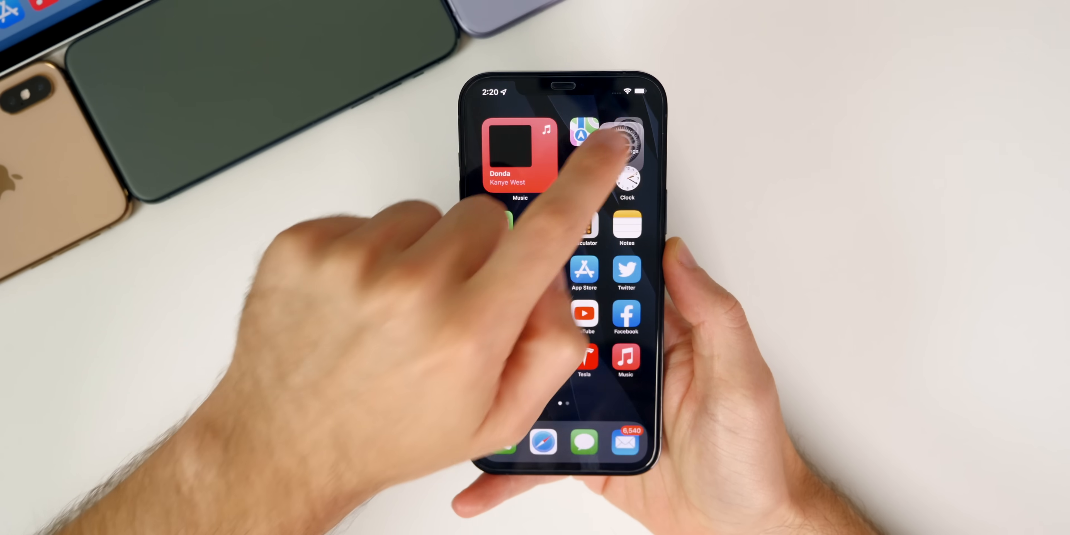
# Step: Check the beta build in Settings > General, then leave the YouTube end screen for the Beta 8 release notes page
pyautogui.click(625, 134)
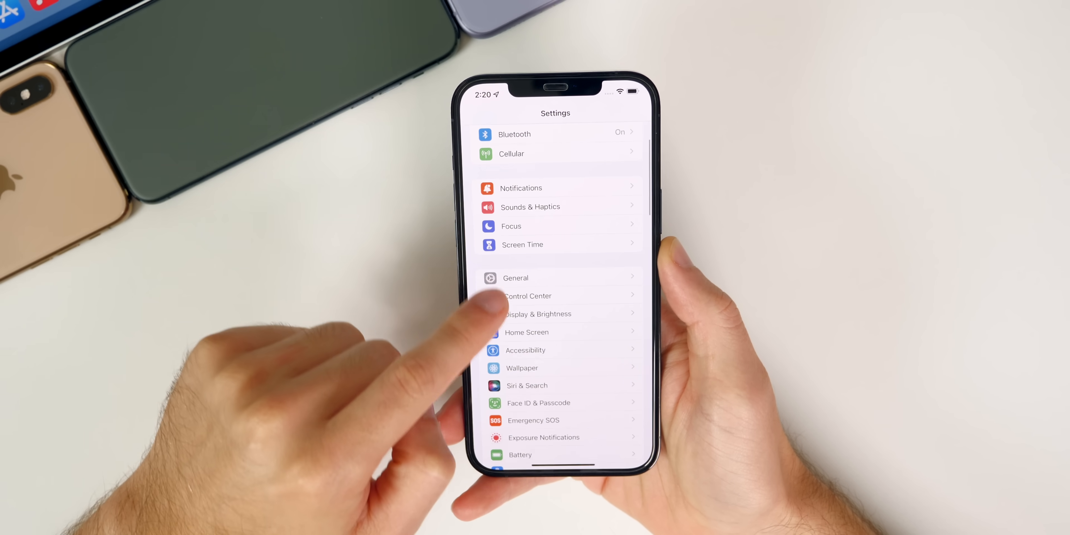
pyautogui.click(515, 278)
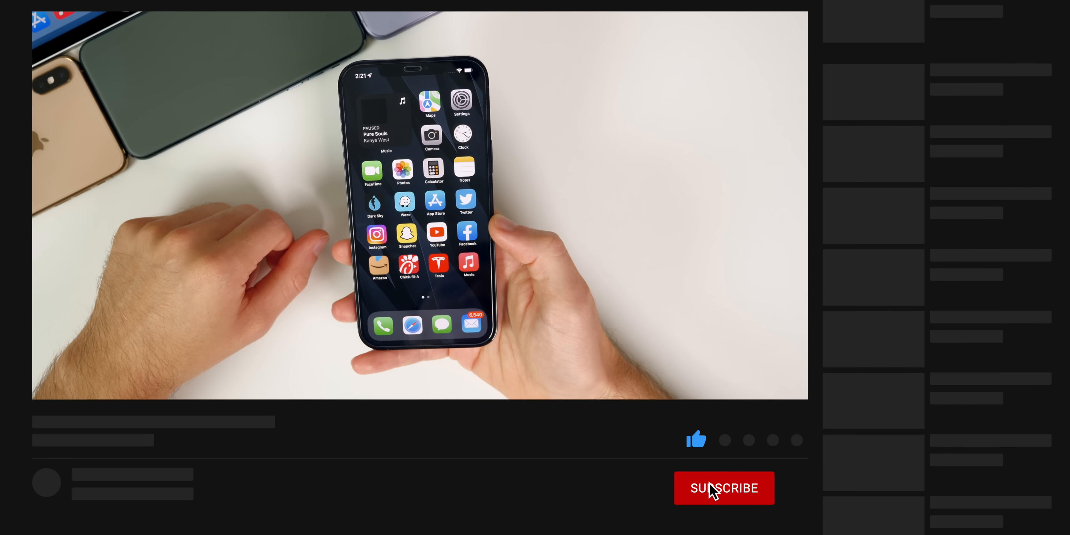
pyautogui.click(723, 488)
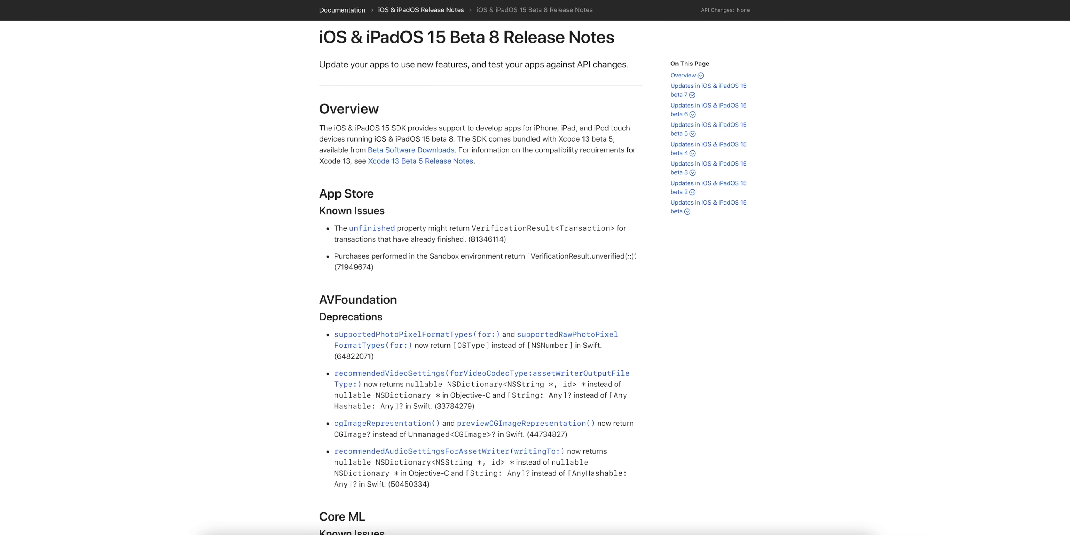
# Step: Scroll the release notes past Find My and Guided Access to the Home Screen and Maps known issues
pyautogui.scroll(-3)
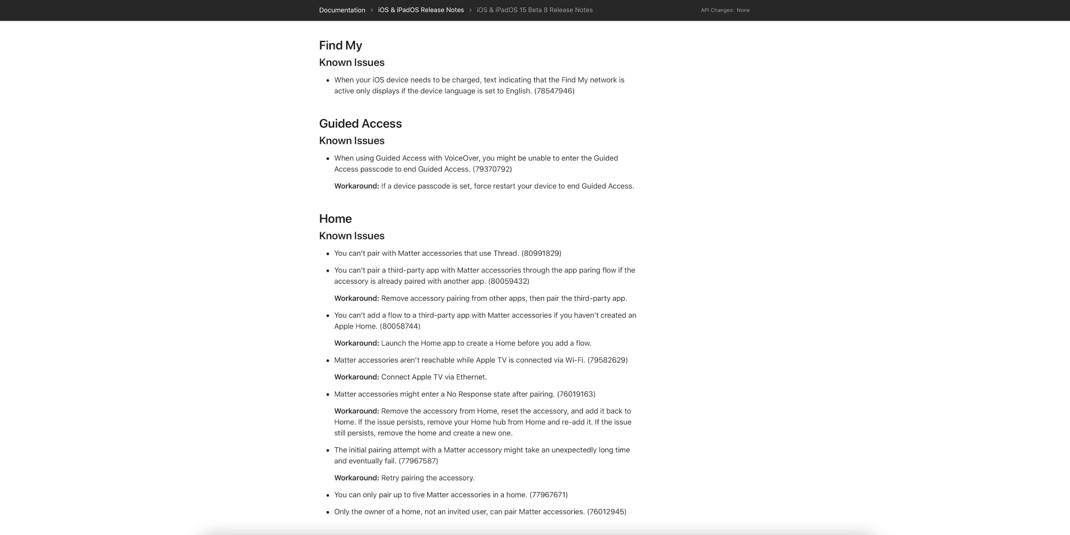
pyautogui.scroll(-3)
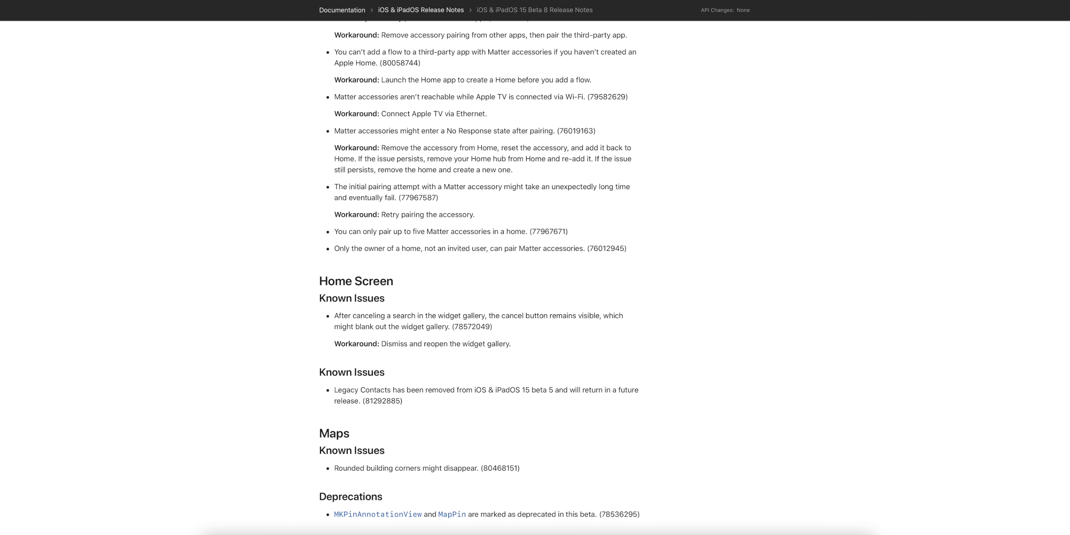